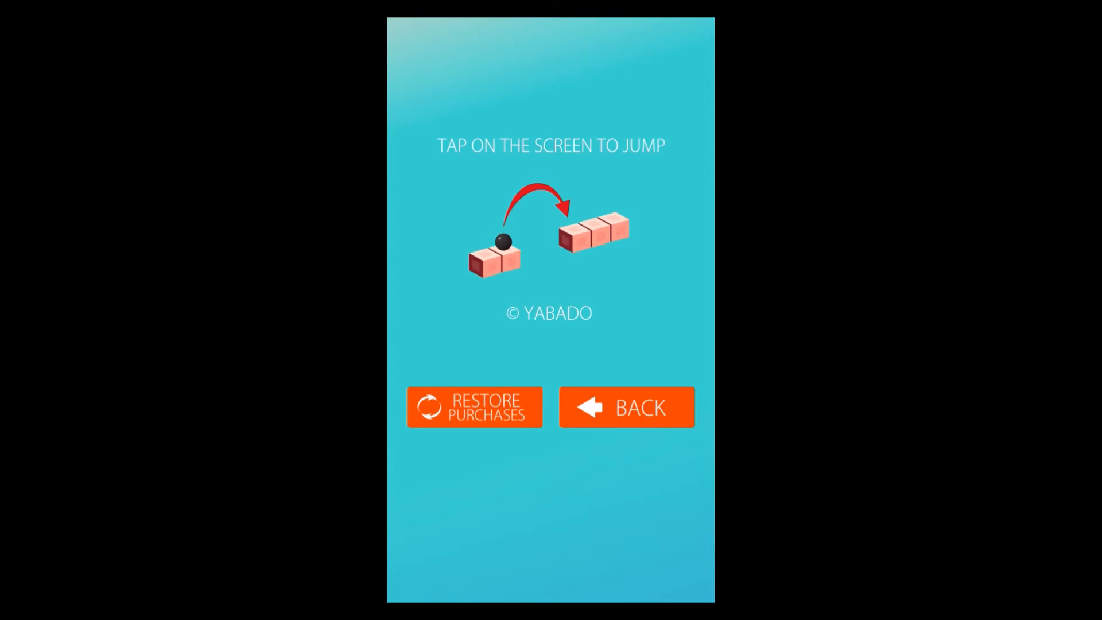
# Leave the help screen, start runs from the title screen, and restart after game over.
pyautogui.click(625, 406)
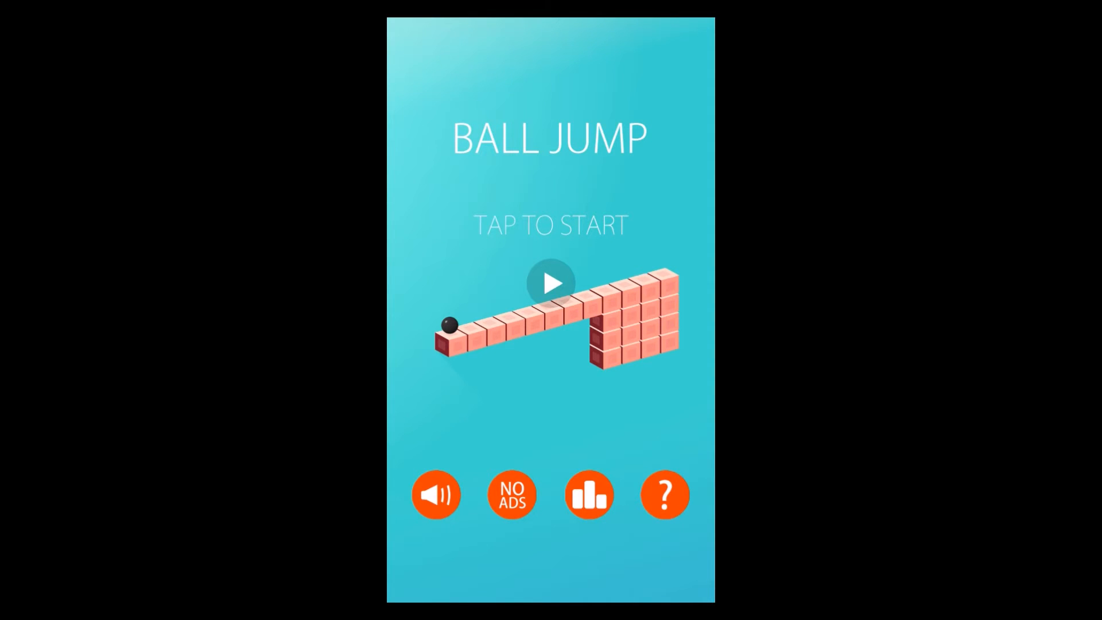
pyautogui.click(550, 282)
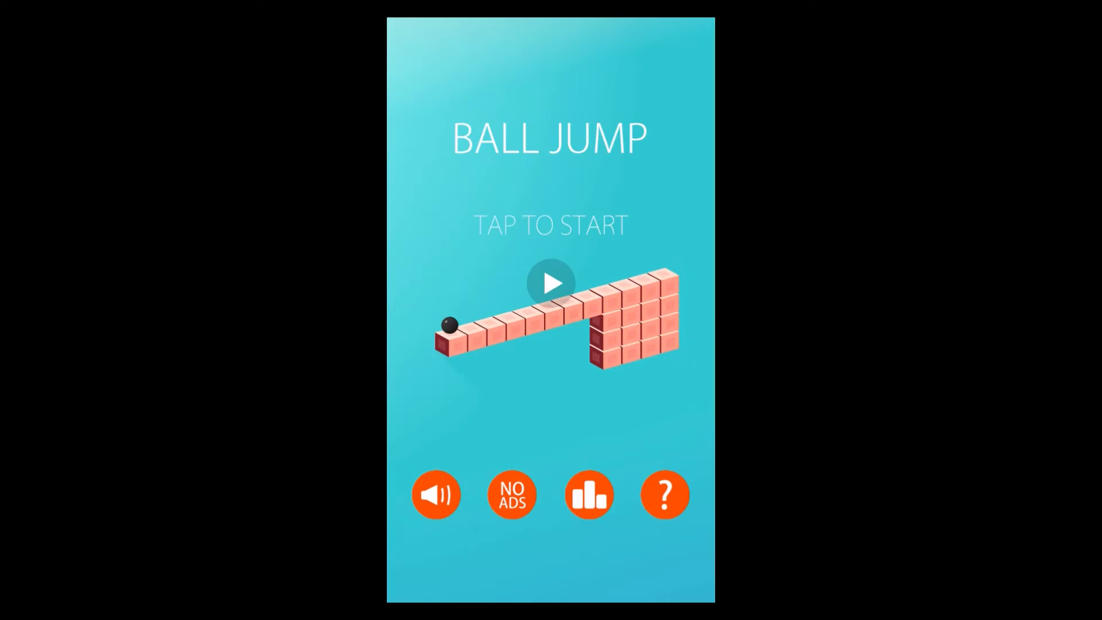
pyautogui.click(550, 283)
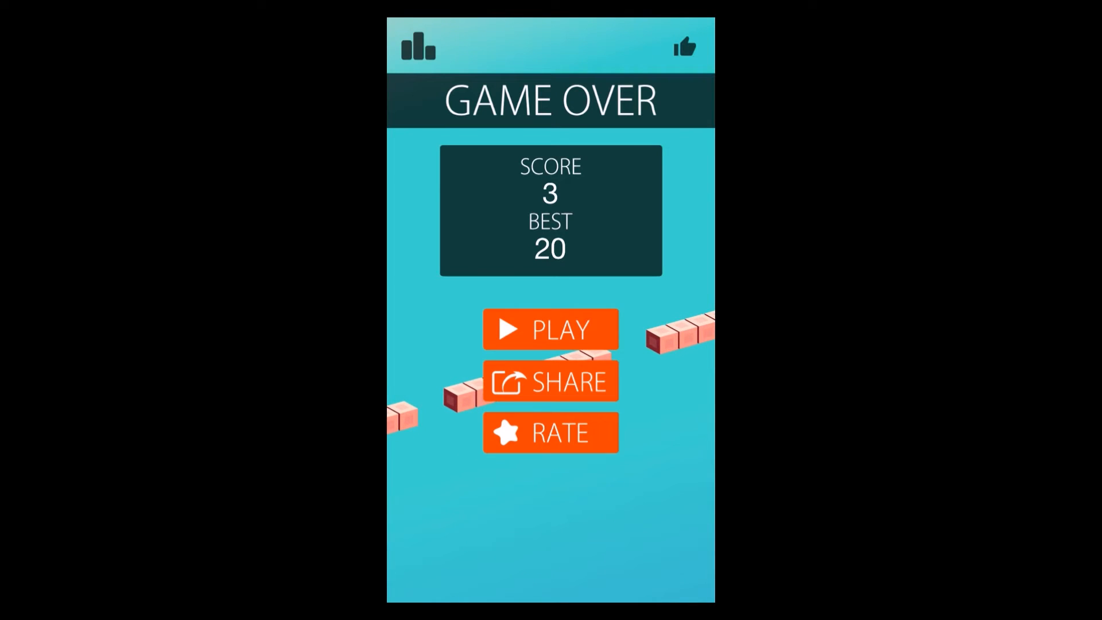
pyautogui.click(551, 328)
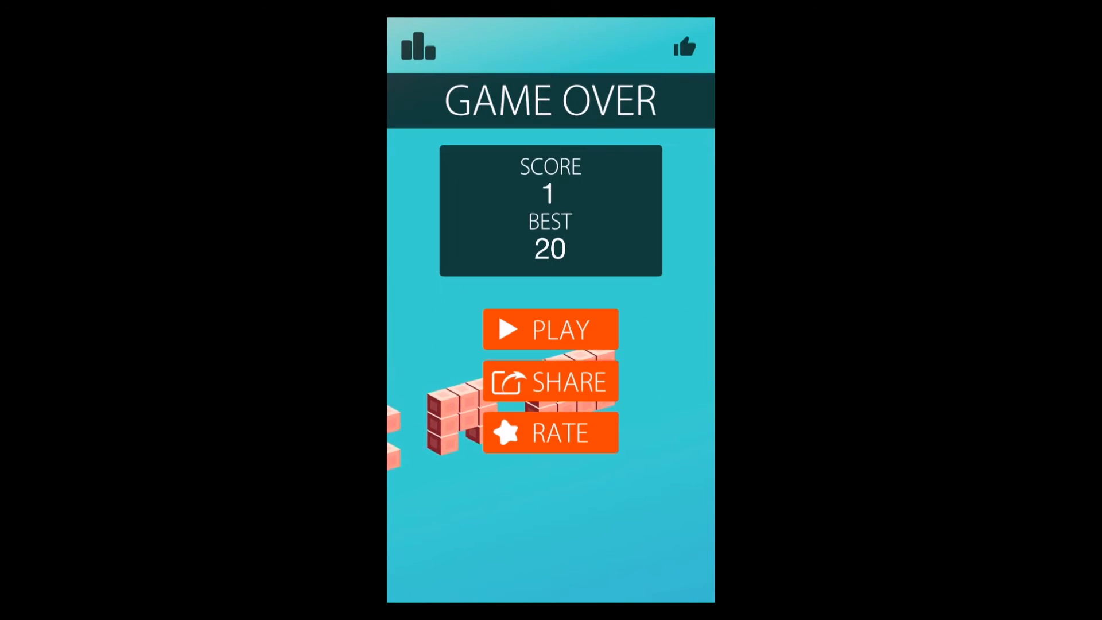
# Restart after game over and play runs until the latest ends at 6, best 20.
pyautogui.click(550, 328)
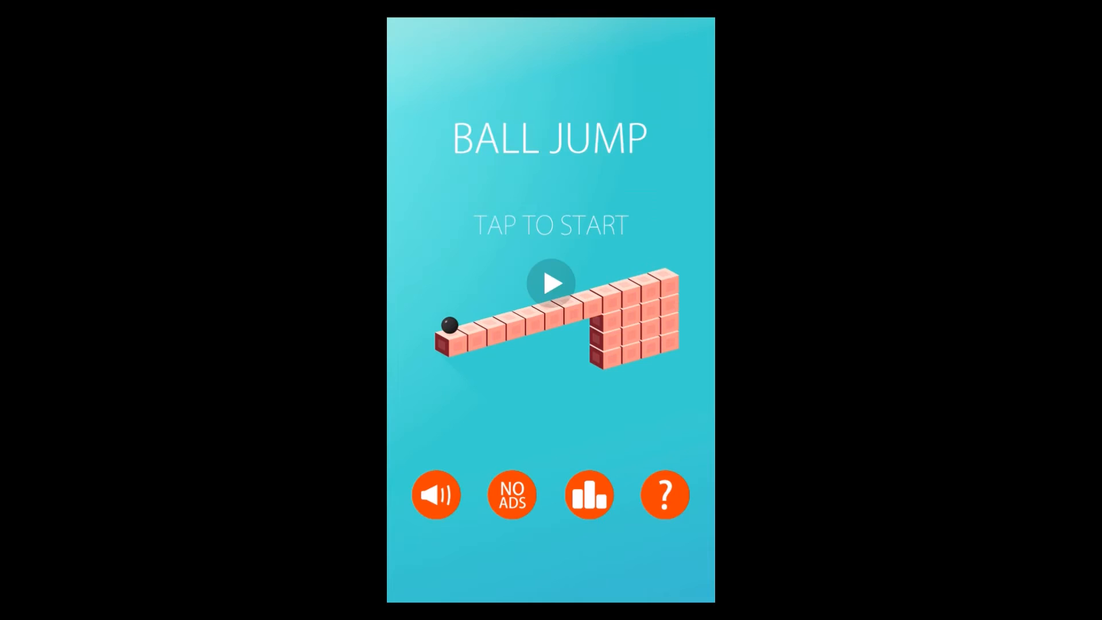
pyautogui.click(550, 282)
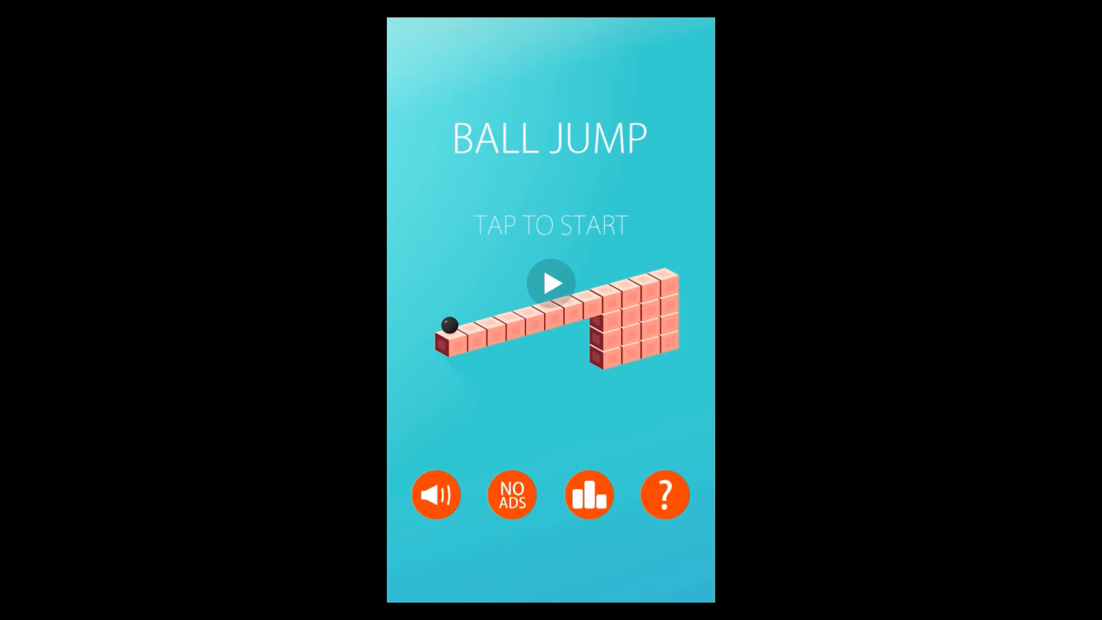
pyautogui.click(551, 282)
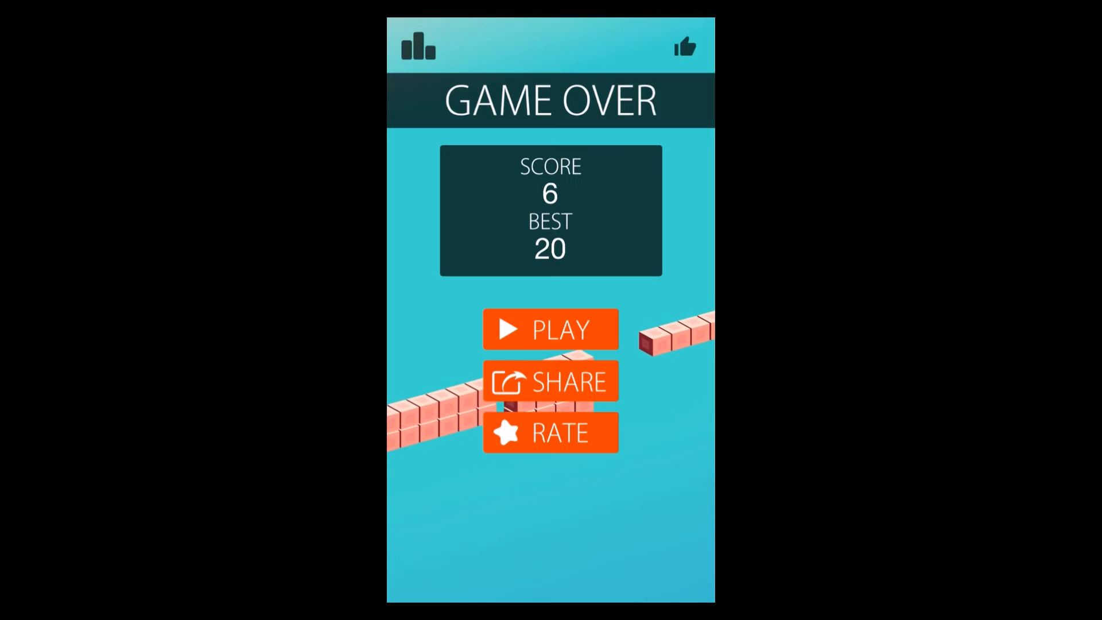
pyautogui.click(550, 328)
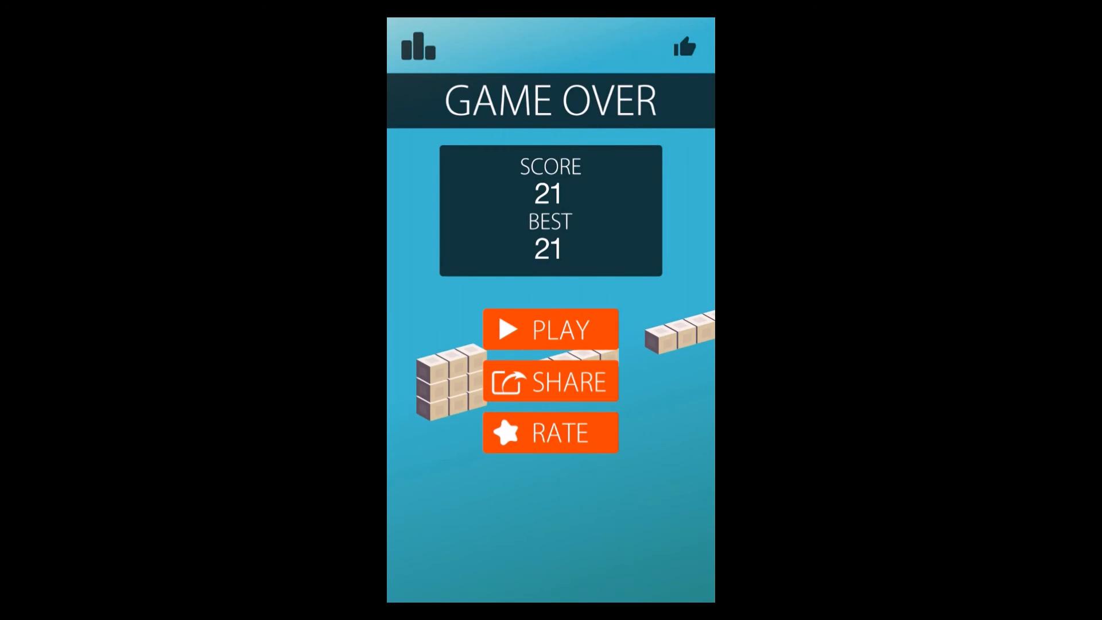
# Restart from game over and jump through a run scoring a new best of 21.
pyautogui.click(549, 328)
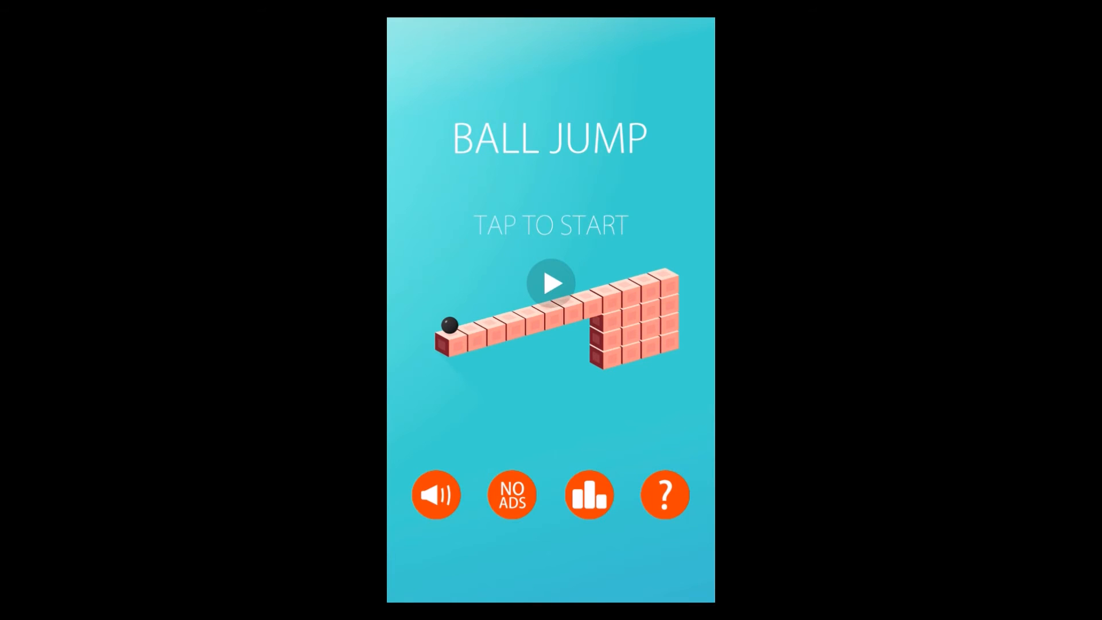
pyautogui.click(550, 283)
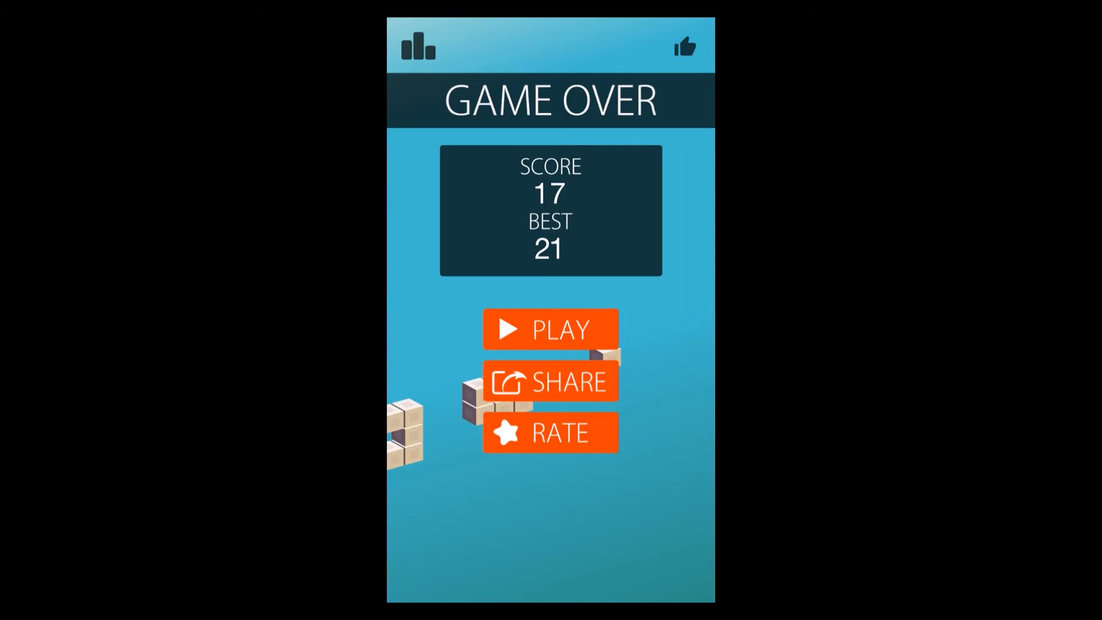
# Replay two runs from the title screen, scoring 17 then 9.
pyautogui.click(550, 329)
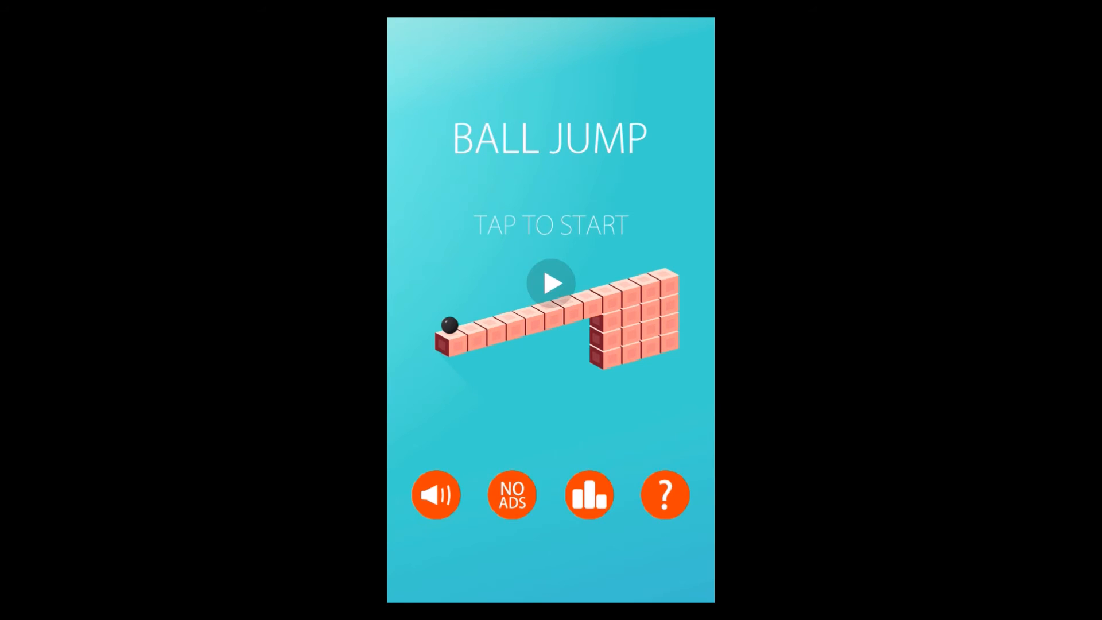
pyautogui.click(550, 282)
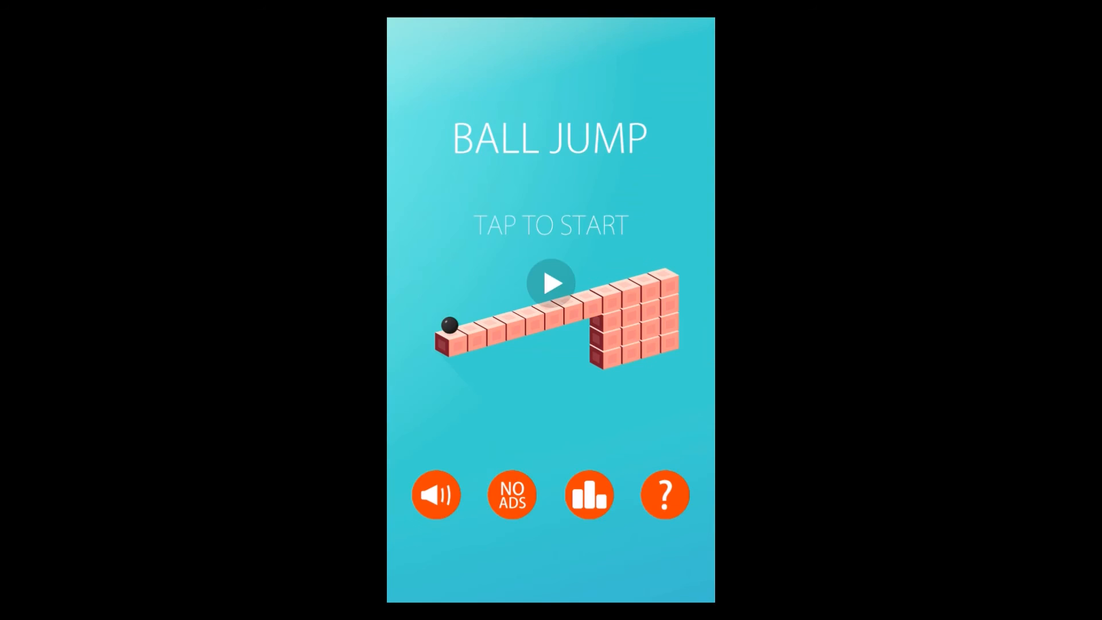
pyautogui.click(550, 282)
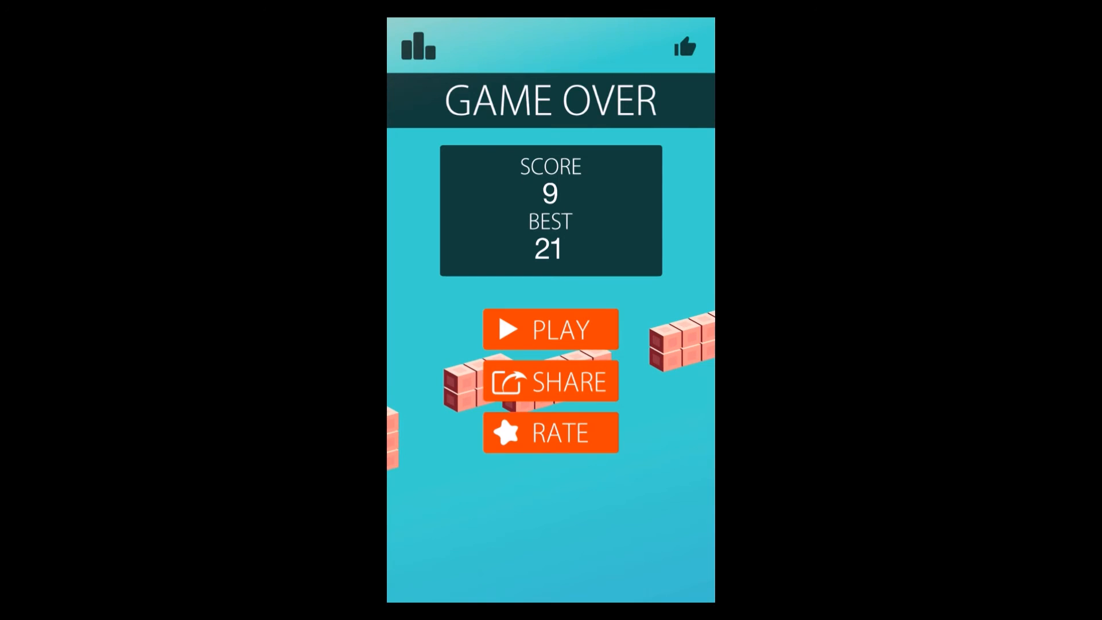
# Play a run ending at 14, then start a new run from zero.
pyautogui.click(550, 328)
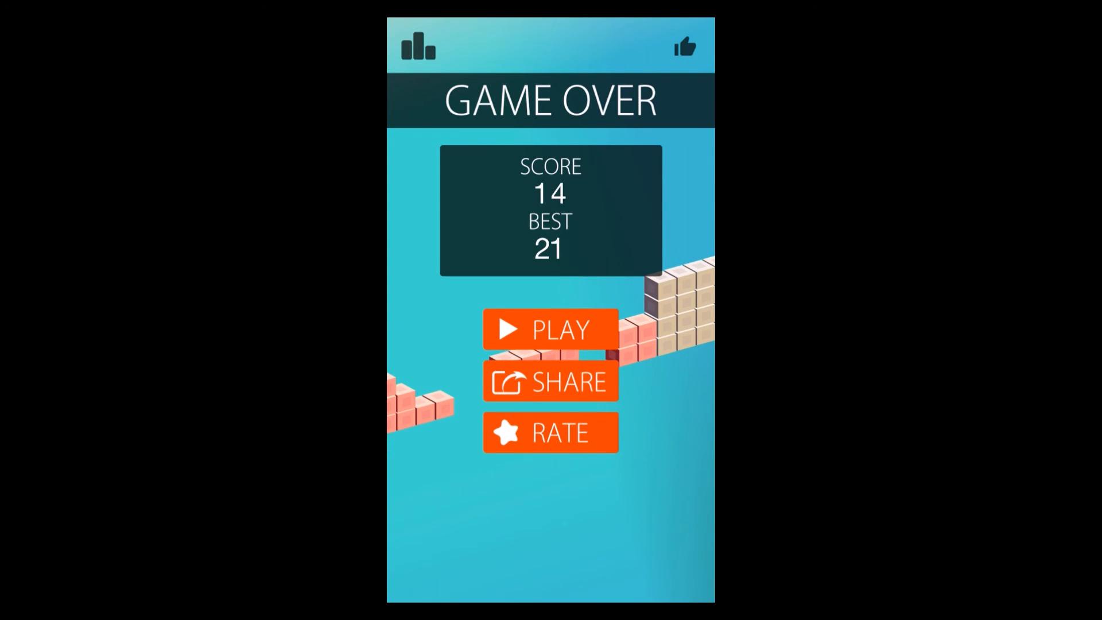
pyautogui.click(550, 328)
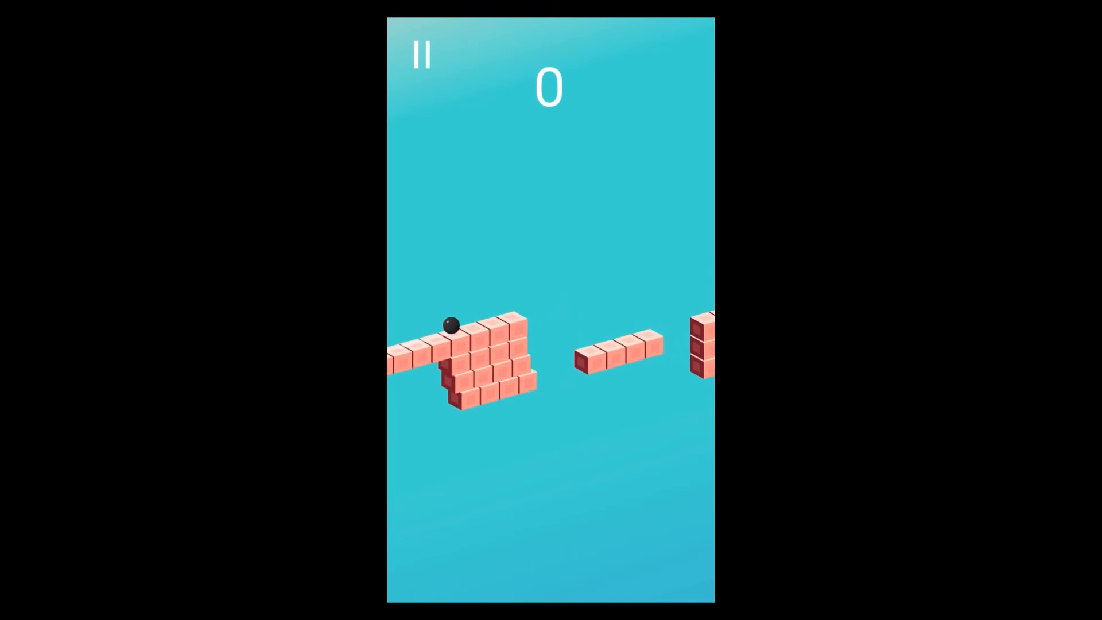